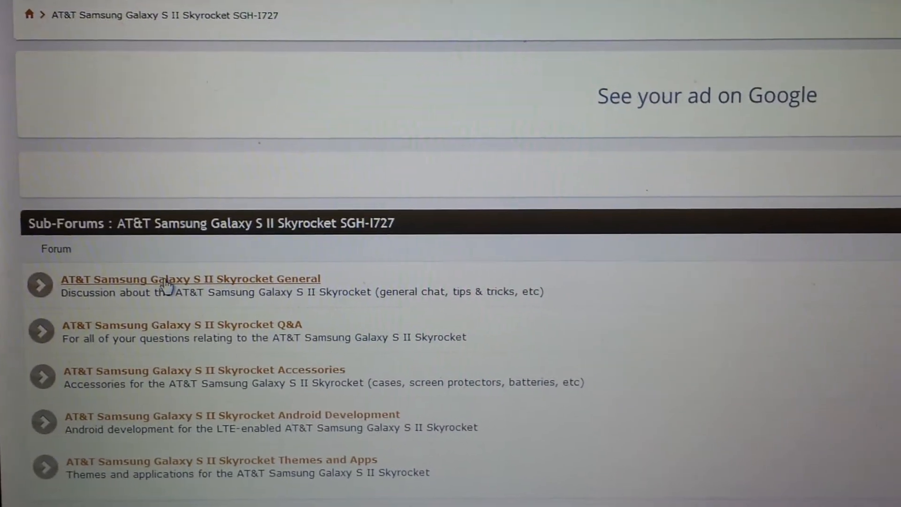
Open the AT&T Samsung Galaxy S II Skyrocket General sub-forum to reach the glossary thread
{"action": "left_click", "coordinate": [172, 278]}
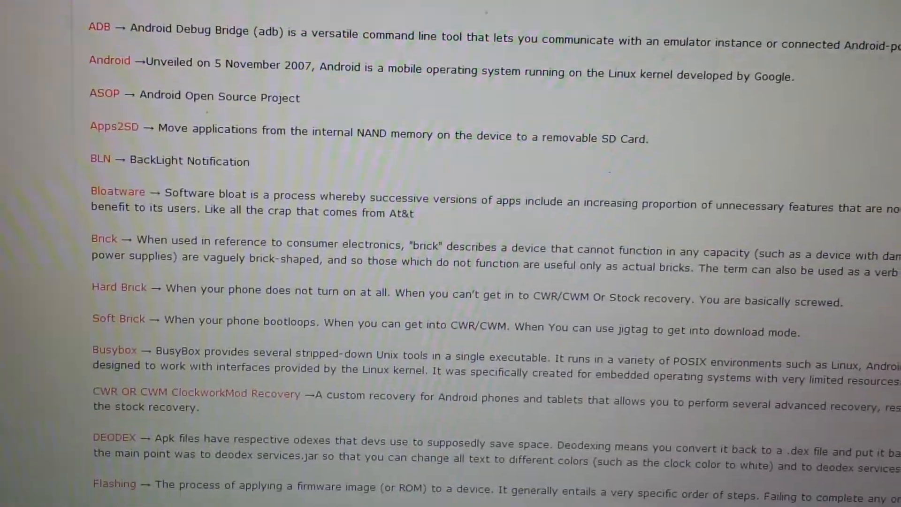
Scroll the thread past the root guide to the Odin Download Mode return-to-stock instructions
{"action": "scroll", "scroll_direction": "down", "scroll_amount": 3}
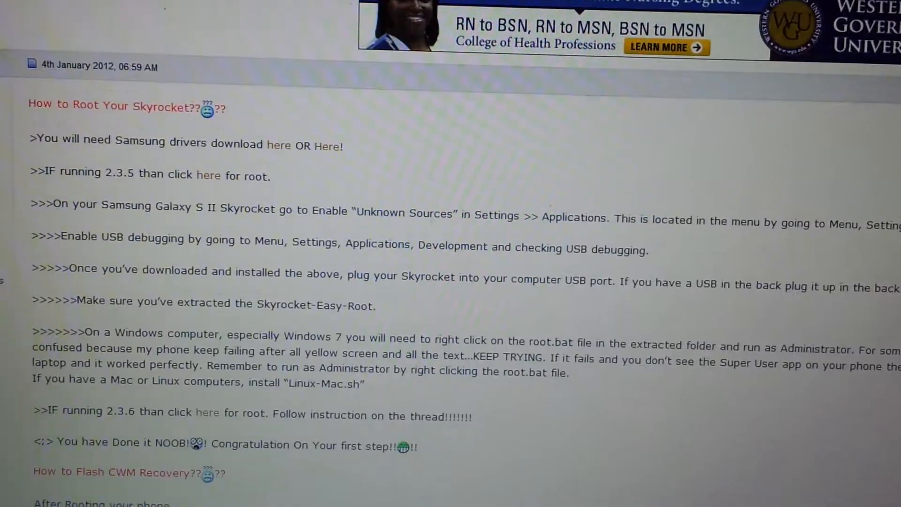
{"action": "scroll", "scroll_direction": "down", "scroll_amount": 3}
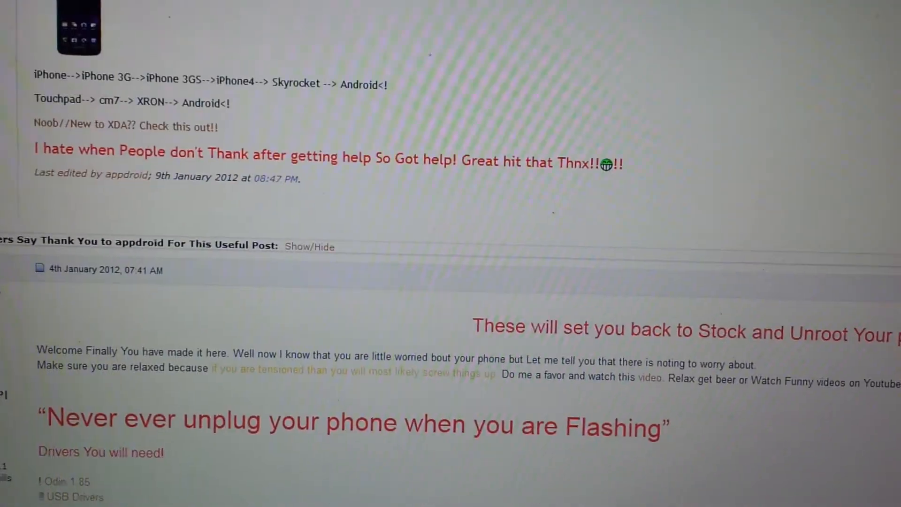
{"action": "scroll", "scroll_direction": "down", "scroll_amount": 3}
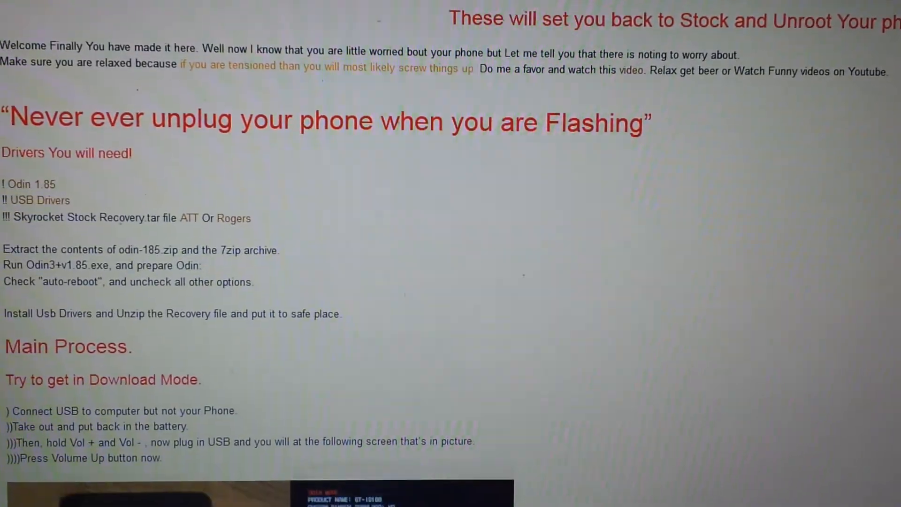
{"action": "scroll", "scroll_direction": "down", "scroll_amount": 3}
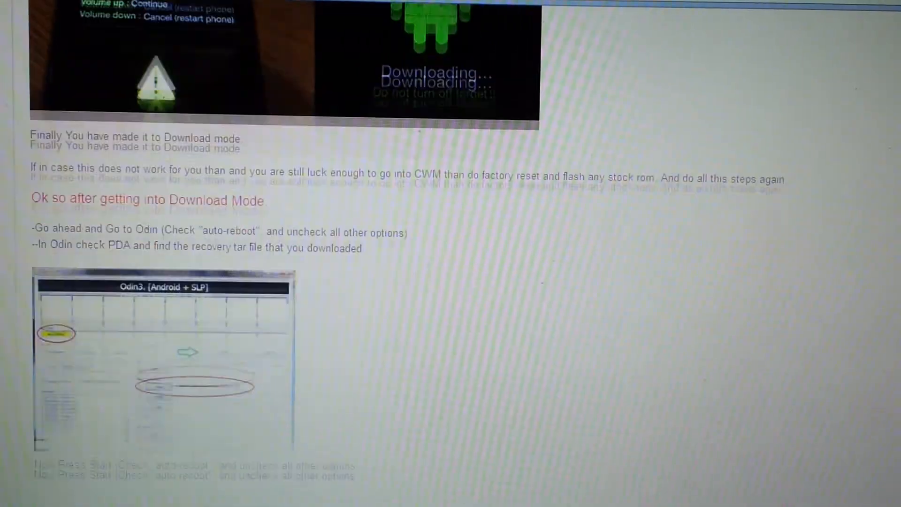